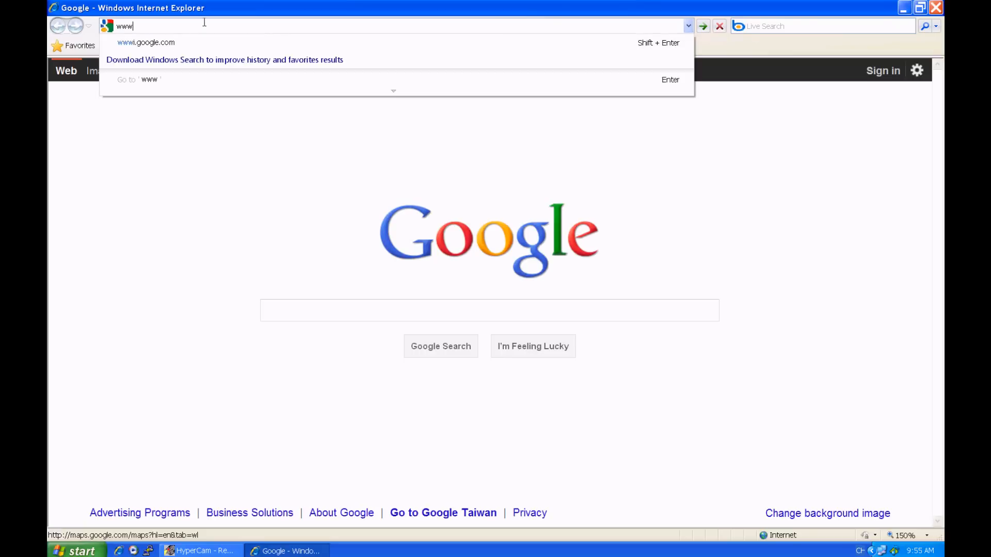
- Save the LIBSVM 3.1 'zip file' link from csie.ntu.edu.tw/~cjlin/libsvm to the Desktop
{"action": "type", "text": "http://www.csie.ntu.edu.tw/~cjlin/libsvm/"}
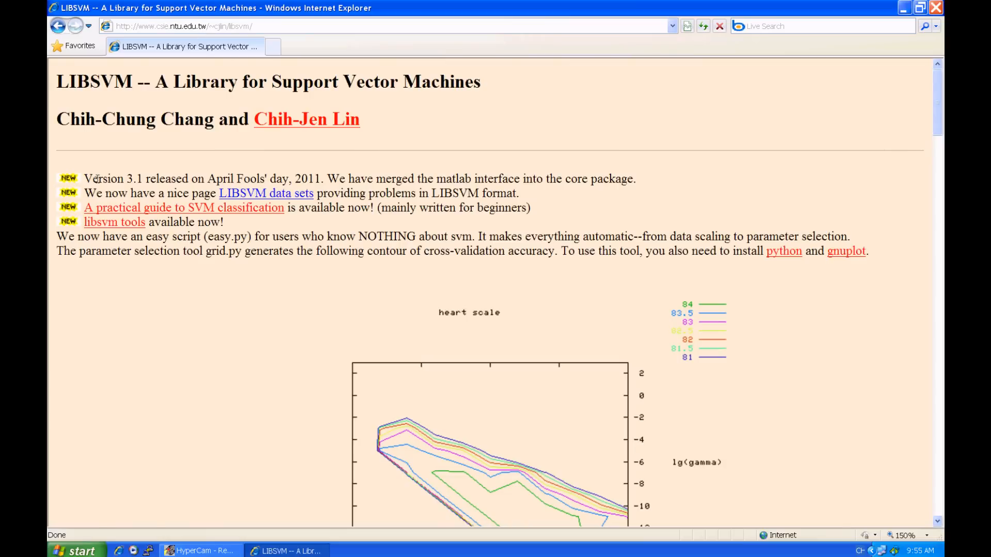
{"action": "scroll", "scroll_direction": "down", "scroll_amount": 3}
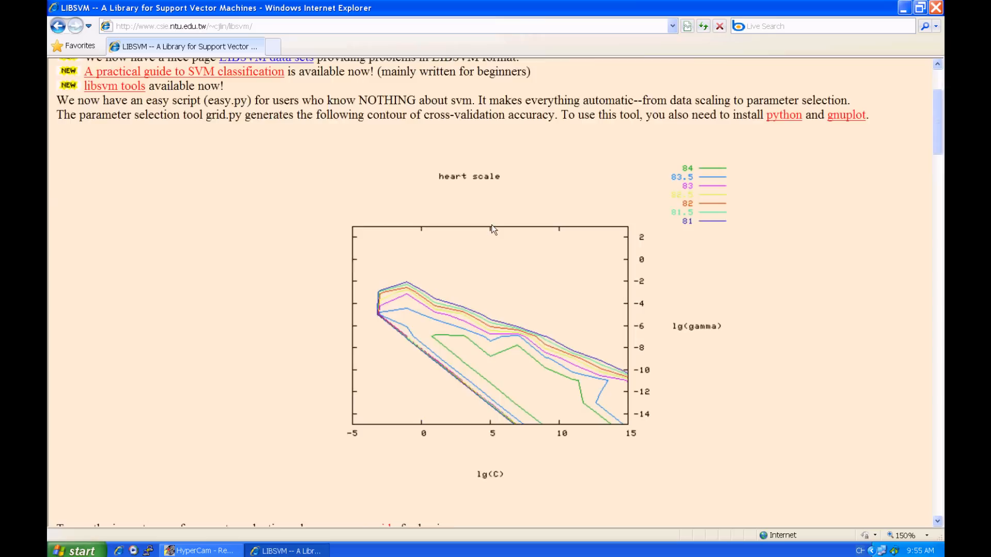
{"action": "scroll", "scroll_direction": "down", "scroll_amount": 3}
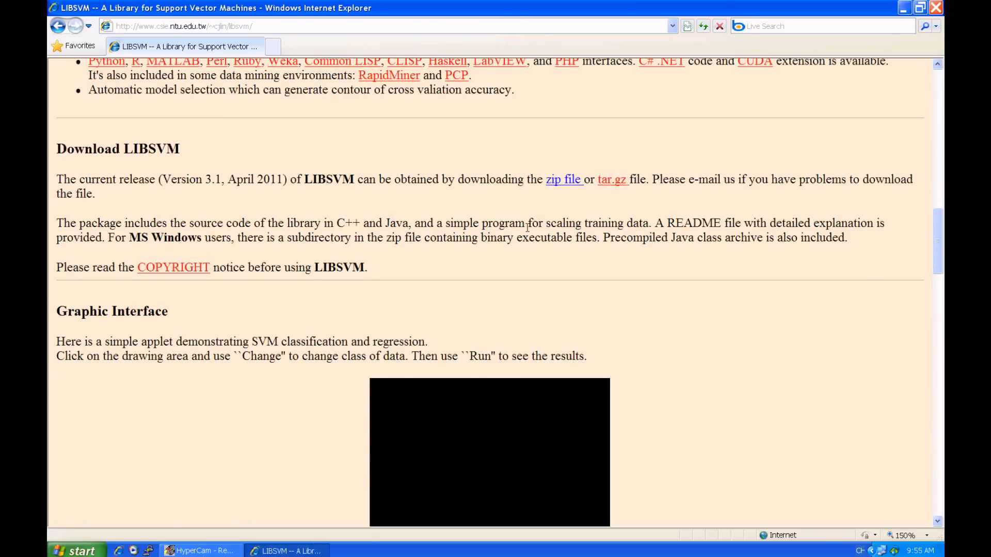
{"action": "right_click", "coordinate": [561, 180]}
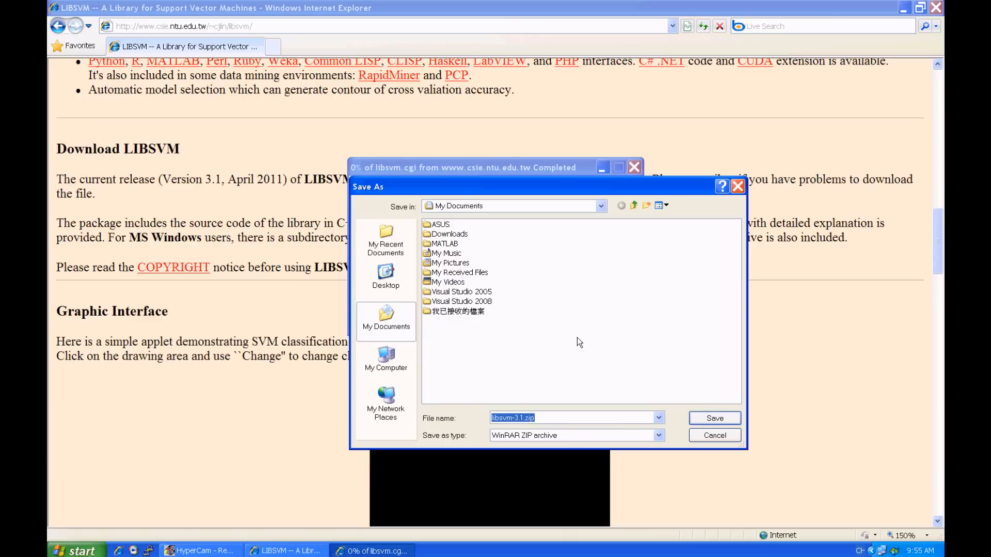
{"action": "left_click", "coordinate": [385, 278]}
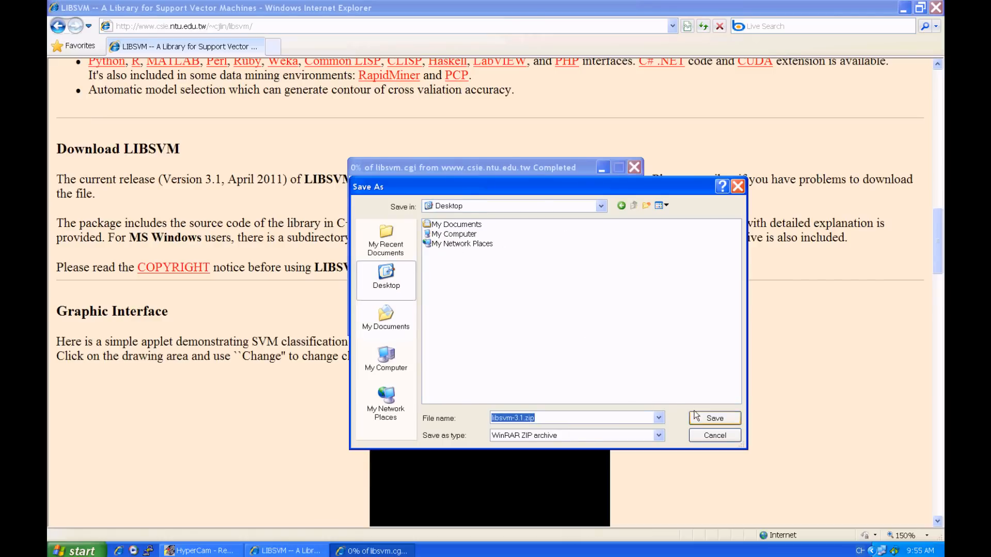
{"action": "left_click", "coordinate": [714, 419]}
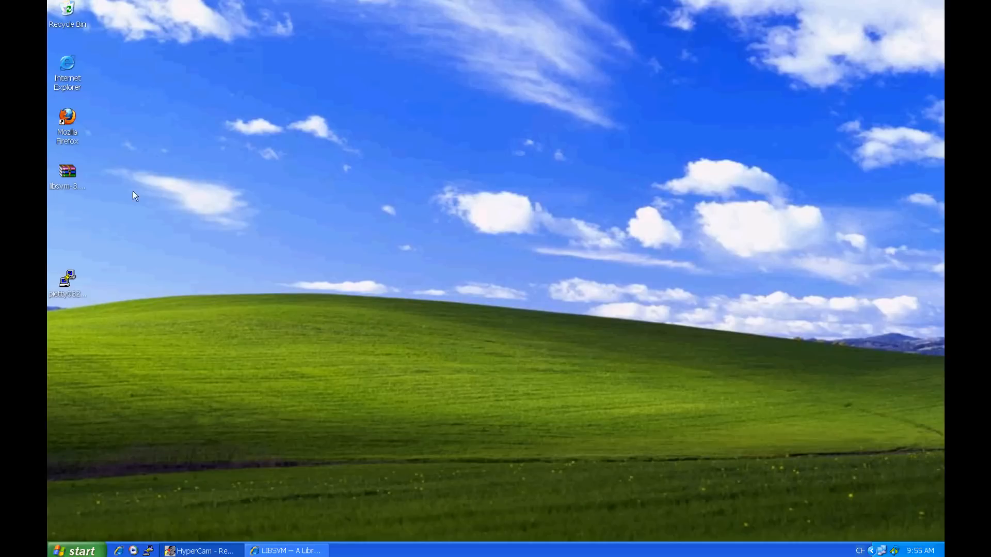
- Extract the LIBSVM zip into libsvm-3.1 on the desktop and switch back to Internet Explorer
{"action": "right_click", "coordinate": [68, 177]}
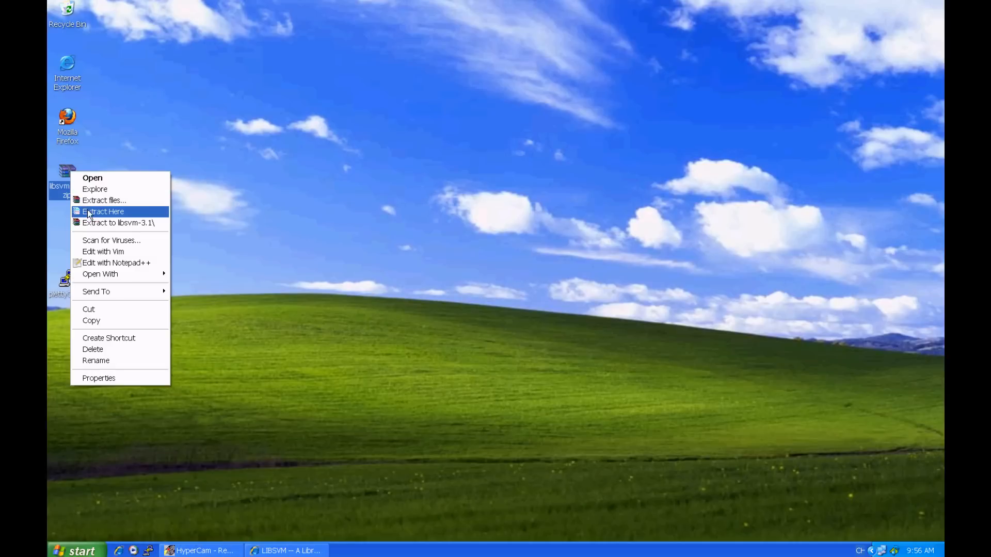
{"action": "left_click", "coordinate": [103, 212]}
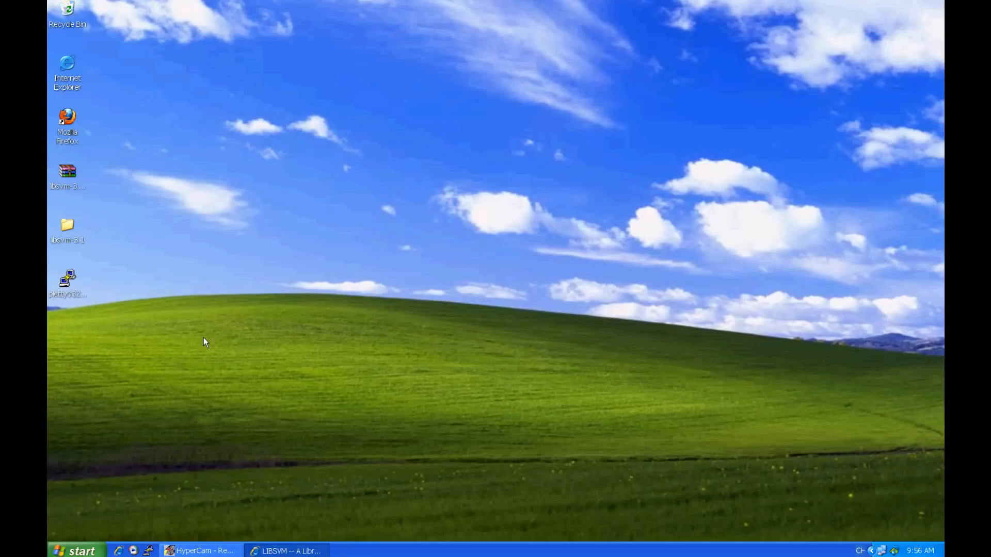
{"action": "left_click", "coordinate": [286, 551]}
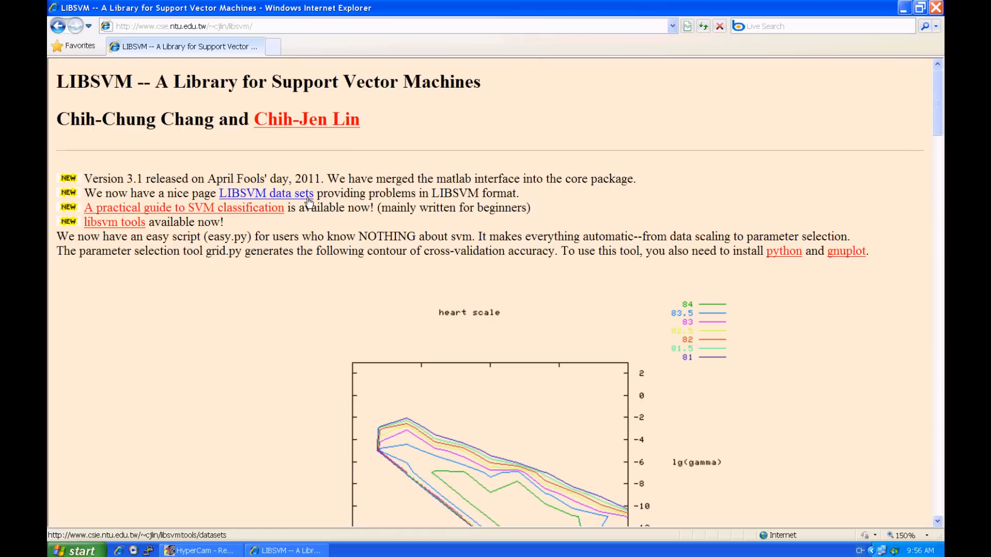
- From LIBSVM data sets, save a1a as 'a1a.train' with All Files type, then save a1a.t
{"action": "left_click", "coordinate": [266, 193]}
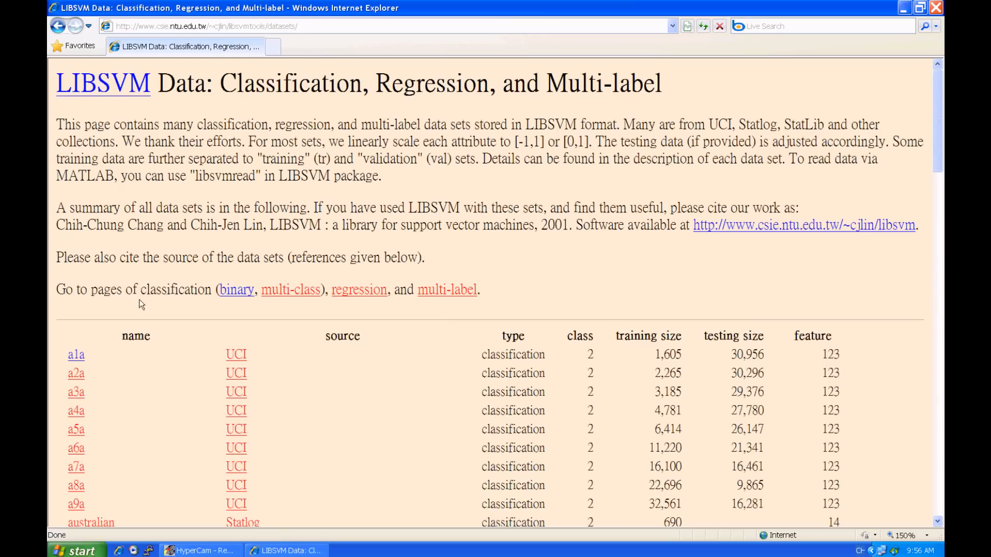
{"action": "mouse_move", "coordinate": [75, 354]}
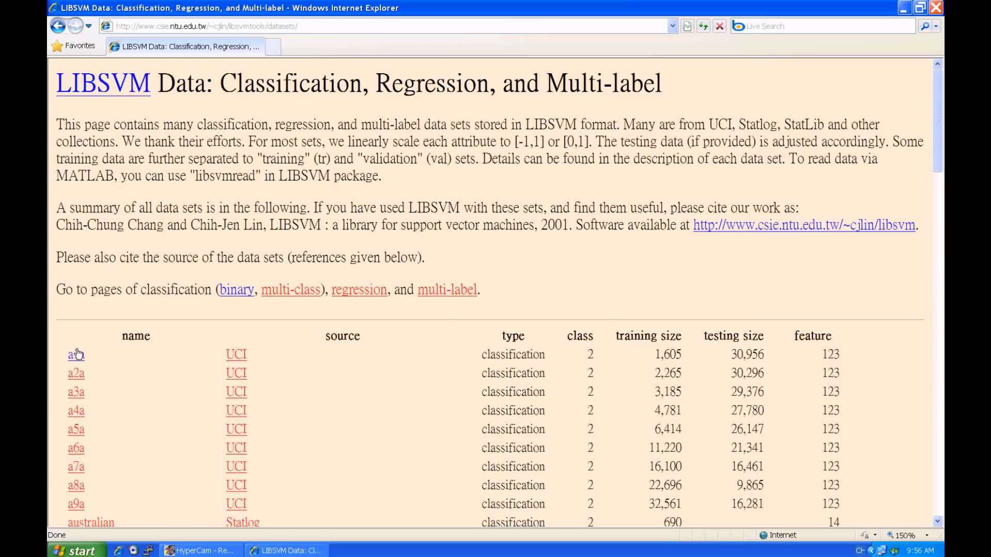
{"action": "left_click", "coordinate": [74, 355]}
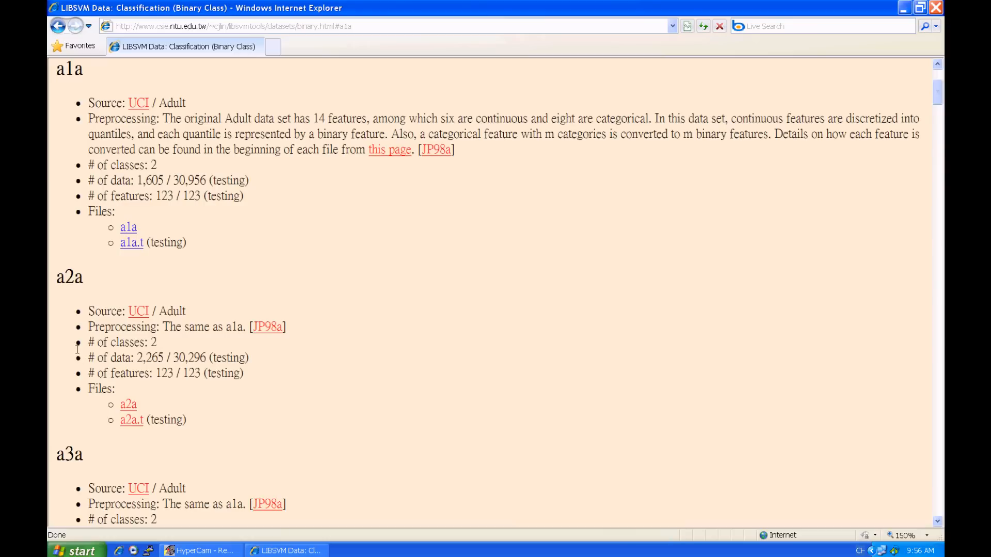
{"action": "right_click", "coordinate": [127, 227]}
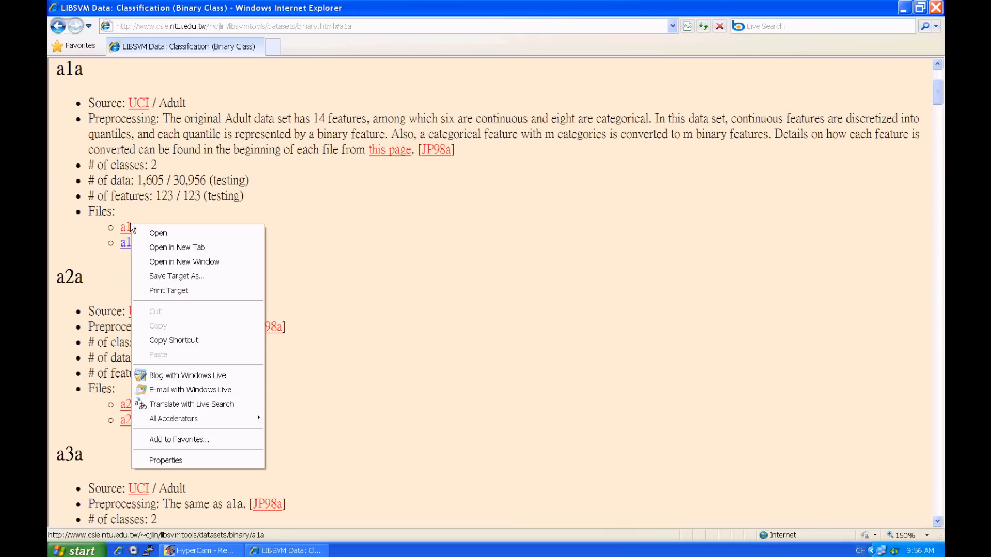
{"action": "left_click", "coordinate": [177, 276]}
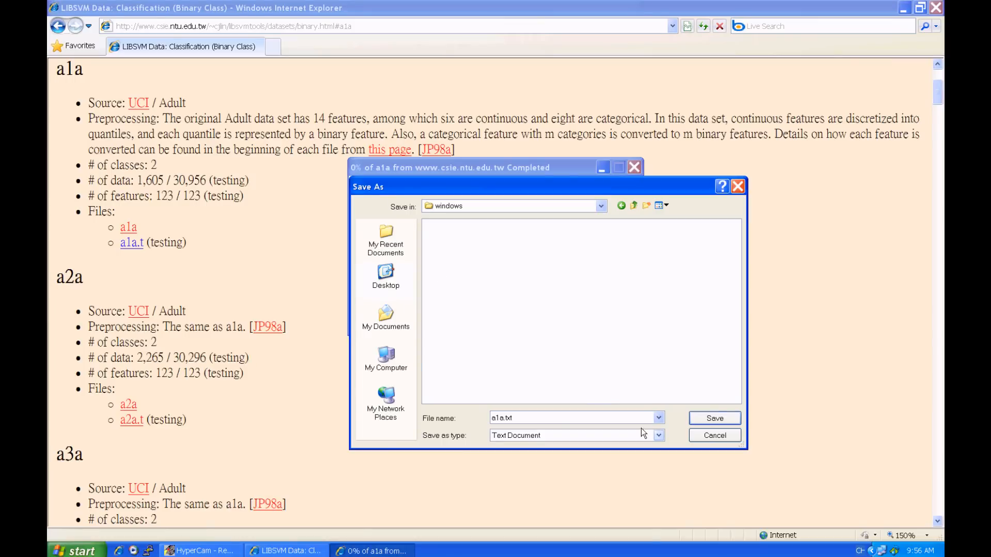
{"action": "left_click", "coordinate": [658, 435]}
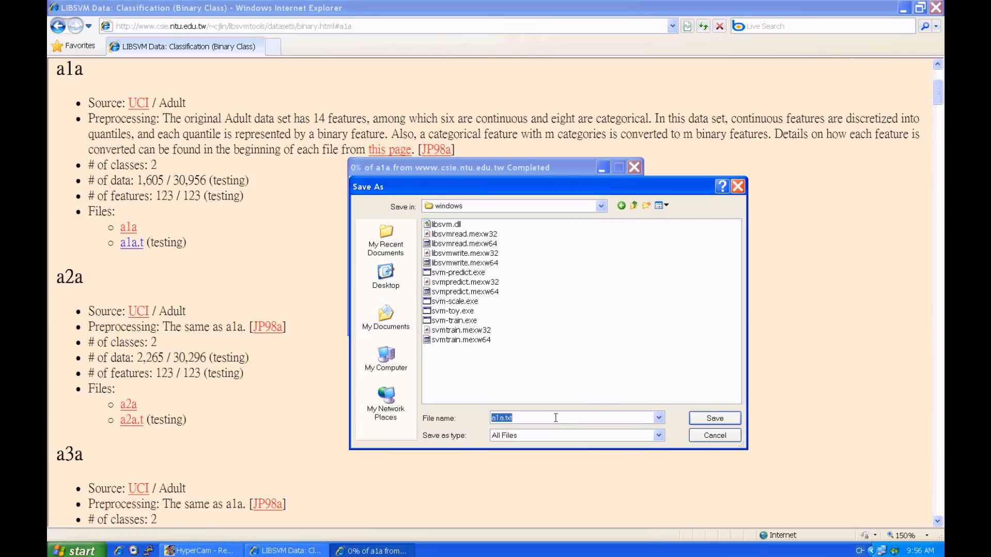
{"action": "type", "text": "a1a.train"}
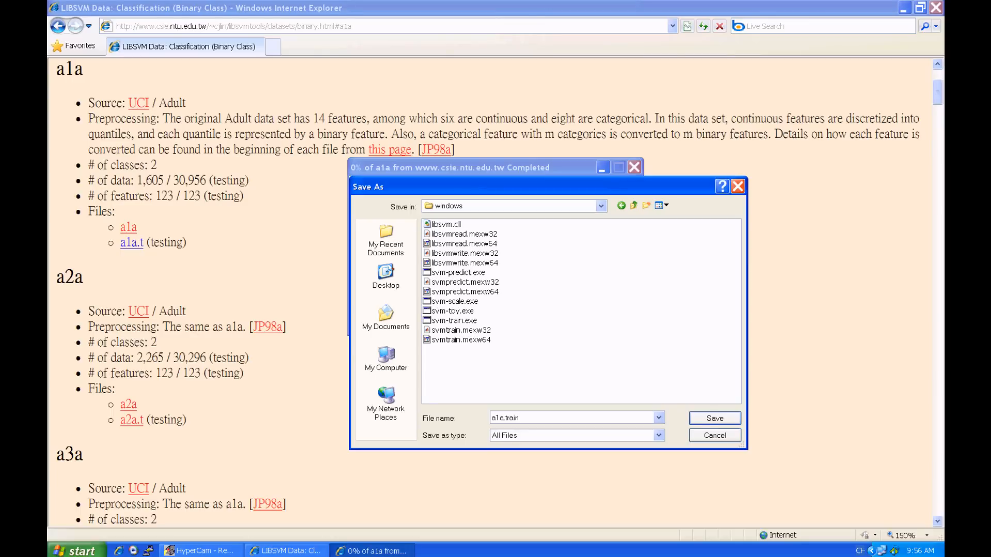
{"action": "left_click", "coordinate": [715, 435]}
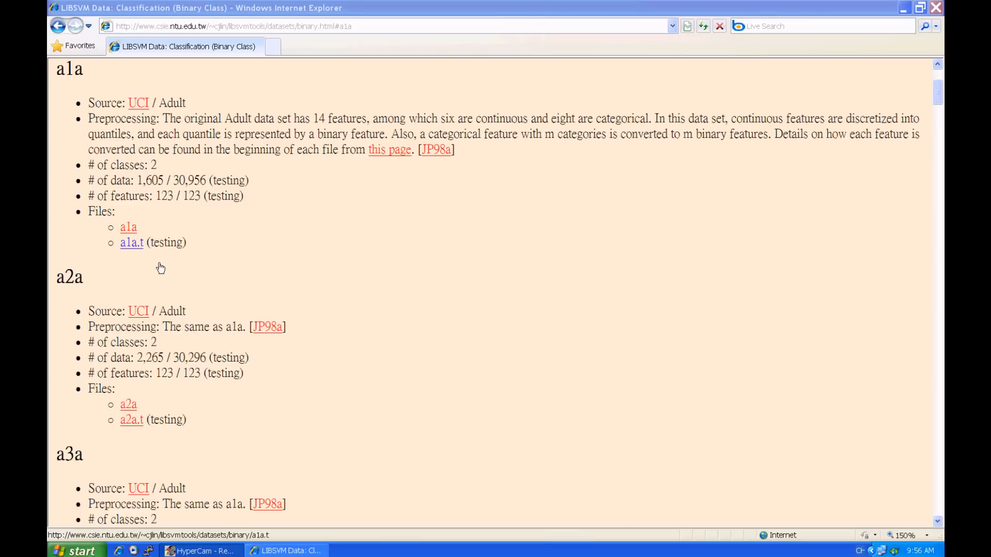
{"action": "left_click", "coordinate": [131, 242]}
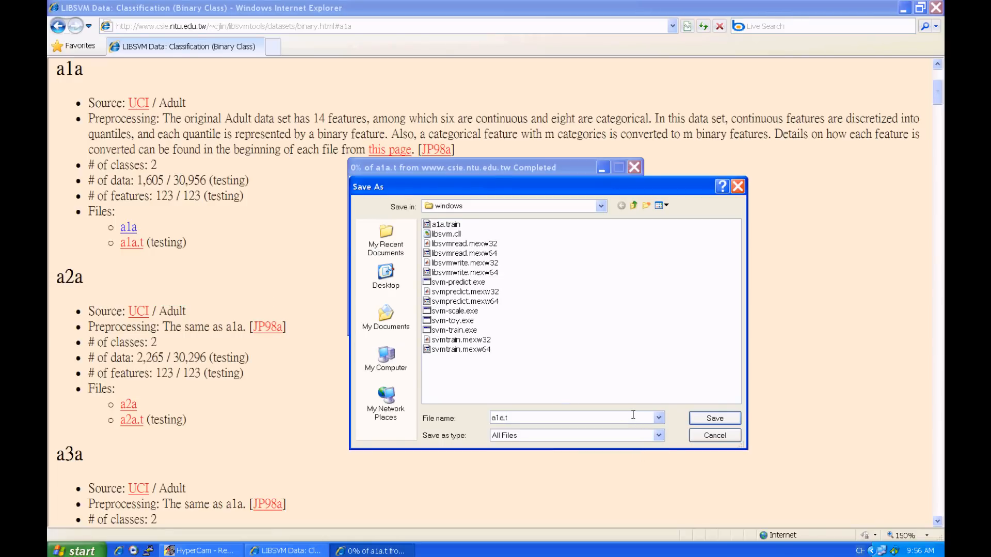
{"action": "left_click", "coordinate": [712, 418]}
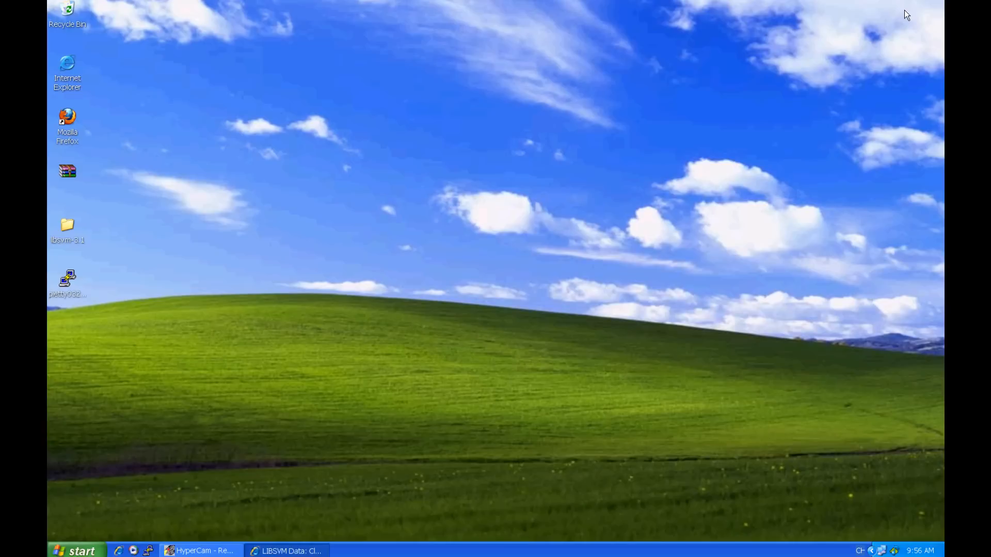
- Open libsvm-3.1\windows, holding a1a.train and a1a.test, and select its address-bar path
{"action": "double_click", "coordinate": [67, 227]}
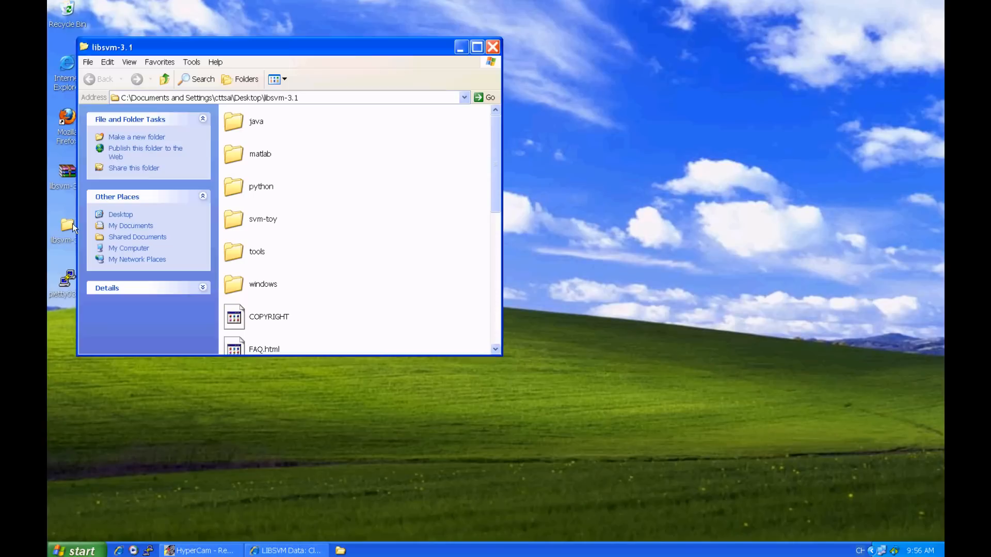
{"action": "double_click", "coordinate": [263, 284]}
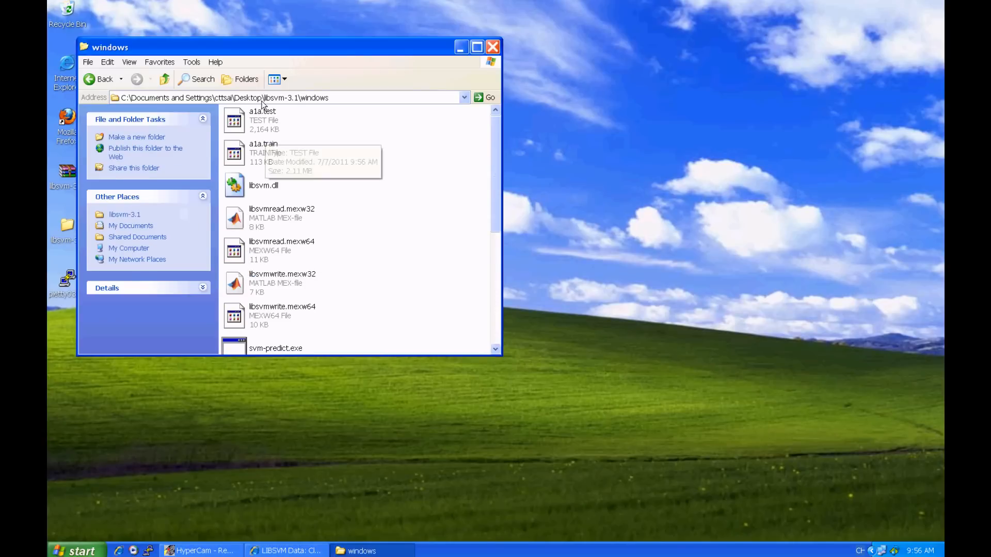
{"action": "right_click", "coordinate": [285, 97]}
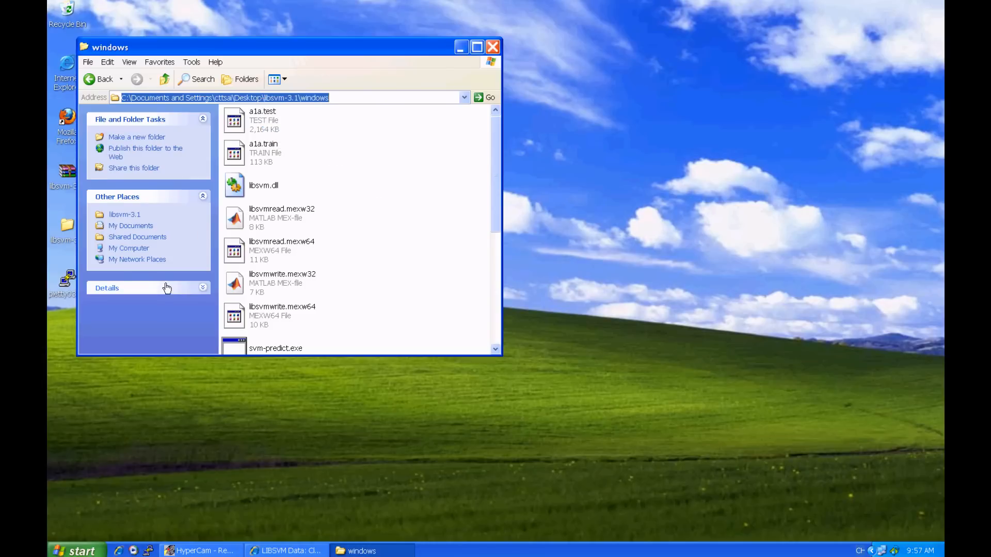
{"action": "left_click", "coordinate": [74, 551]}
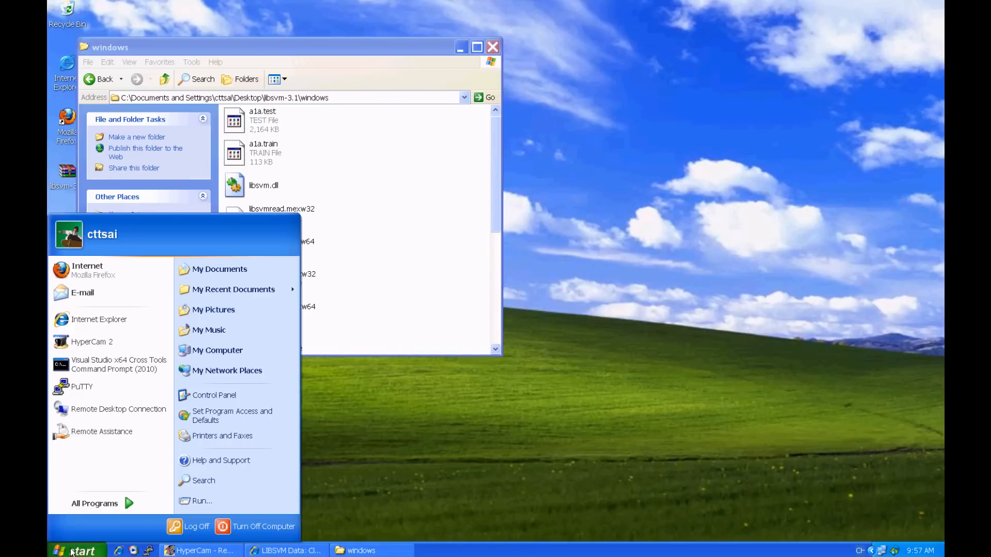
{"action": "mouse_move", "coordinate": [201, 500]}
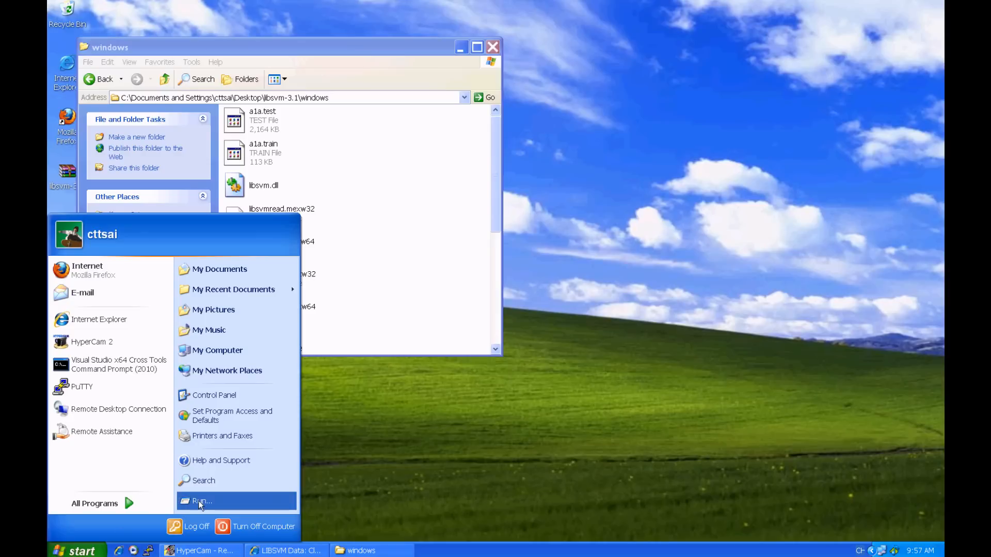
- Launch cmd from the Start menu's Run dialog
{"action": "left_click", "coordinate": [201, 501]}
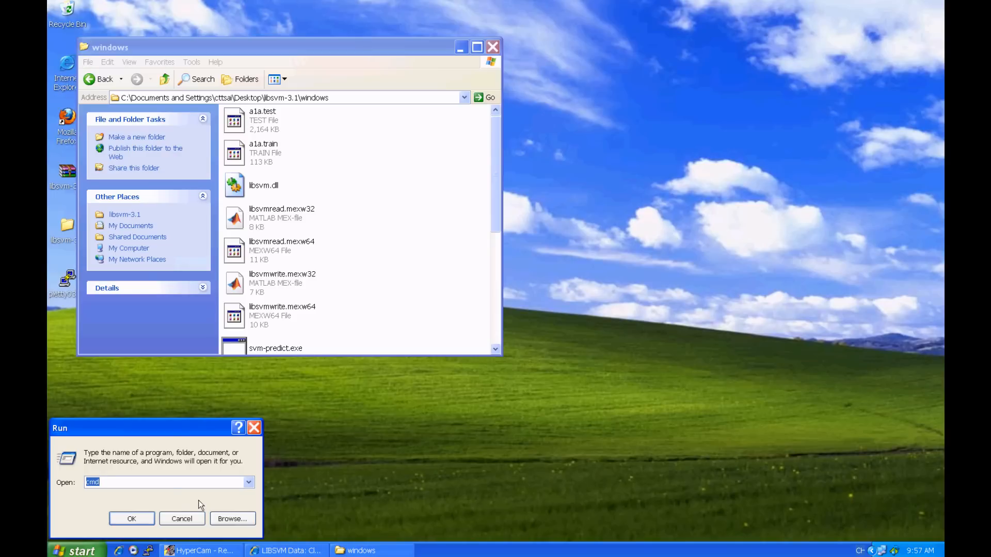
{"action": "left_click", "coordinate": [168, 482]}
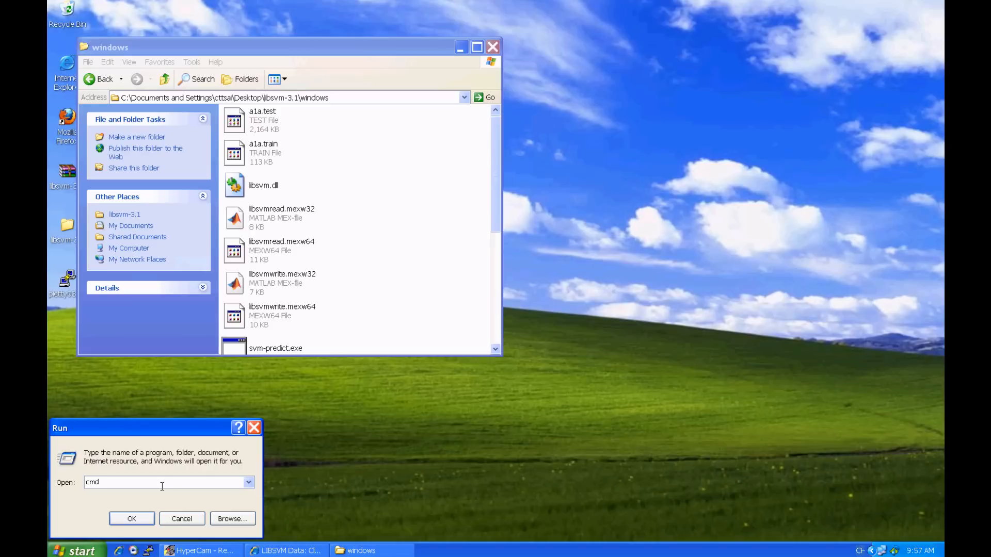
{"action": "left_click", "coordinate": [132, 518]}
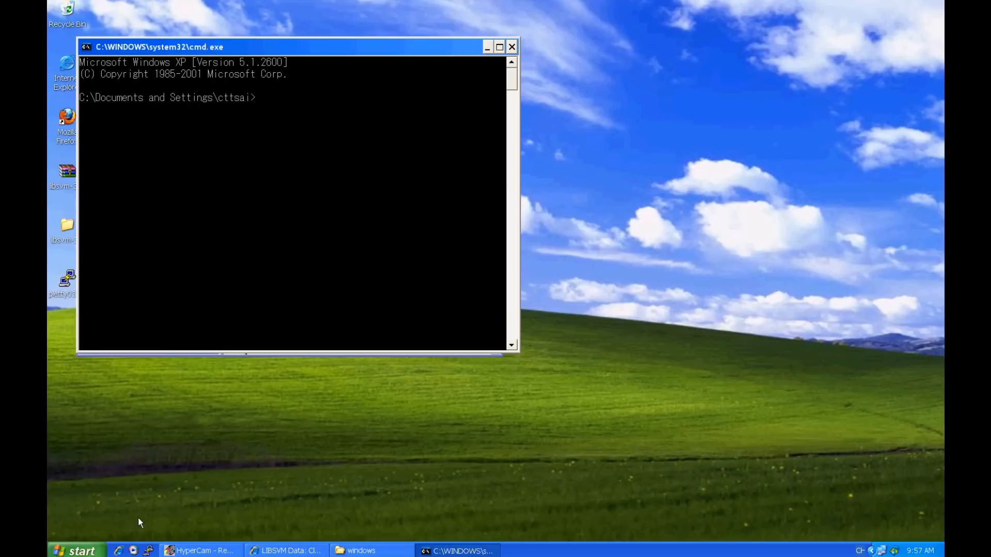
- cd to C:\Documents and Settings\cttsai\Desktop\libsvm-3.1\windows and run svm-train.exe on a1a.train
{"action": "type", "text": "cd"}
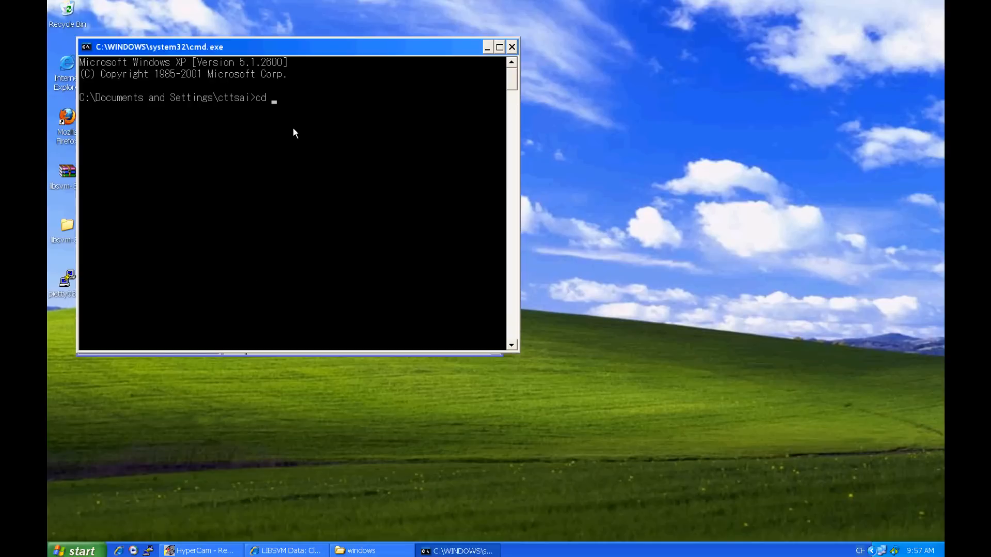
{"action": "type", "text": "C:\\Documents and Settings\\cttsai\\Desktop\\libsvm-3.1\\windows"}
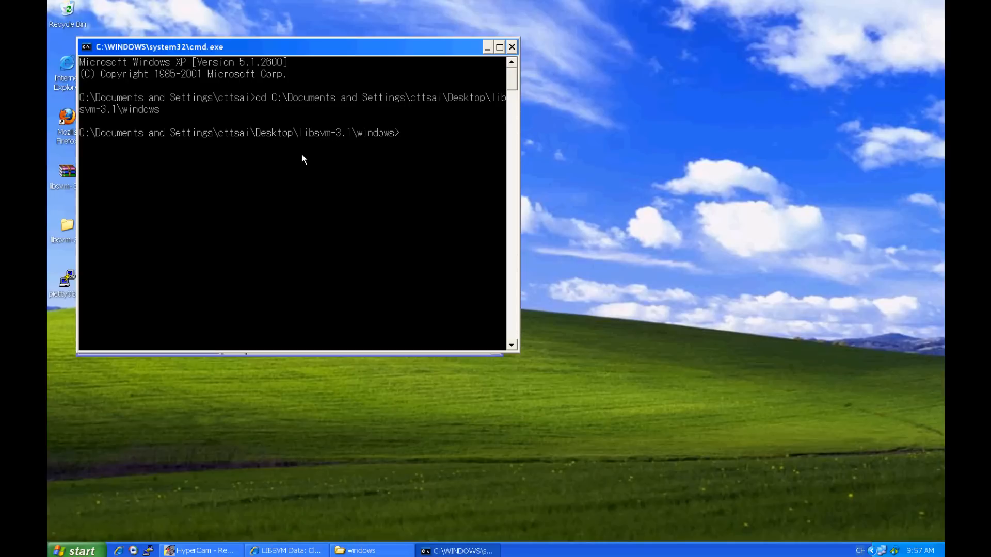
{"action": "type", "text": "svm-tr"}
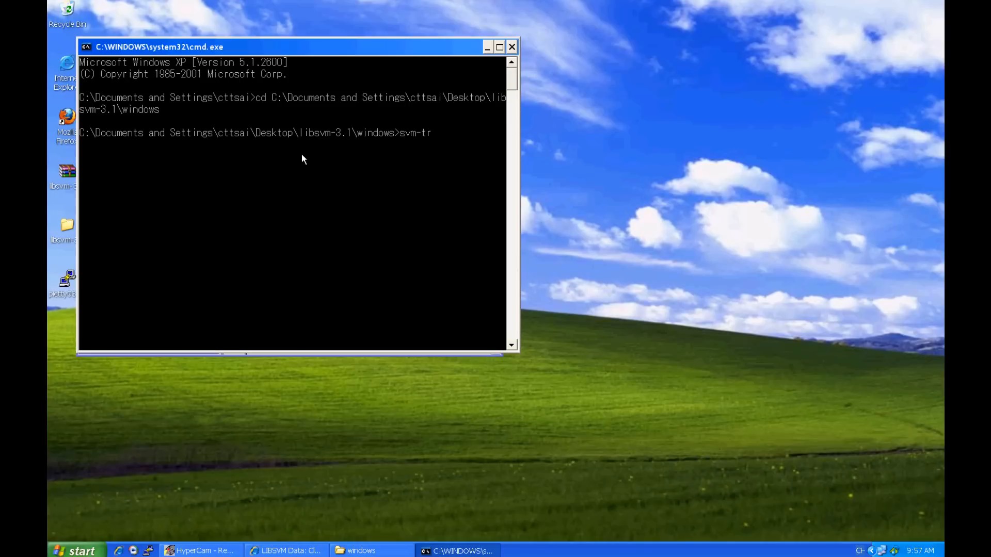
{"action": "type", "text": "ain.exe a1a.train"}
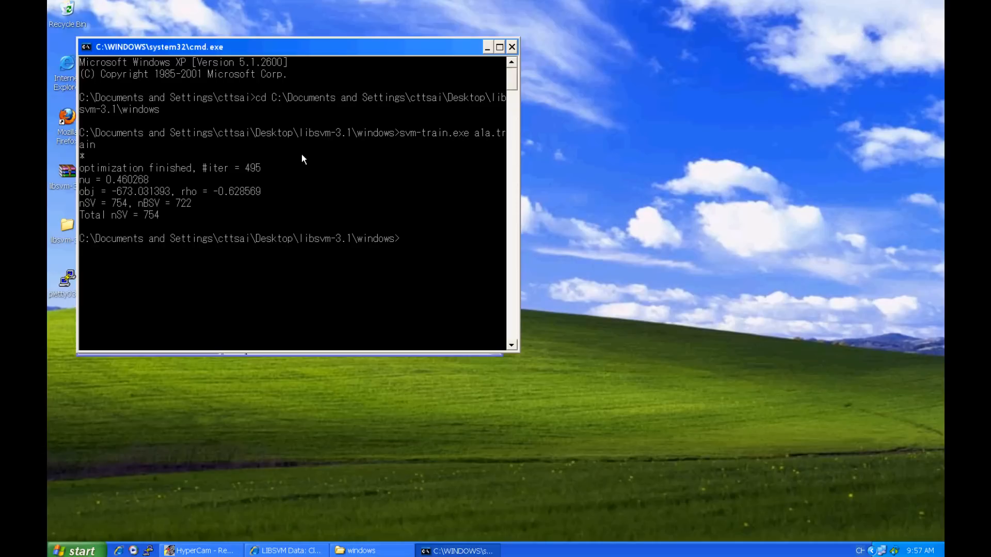
{"action": "type", "text": "dir"}
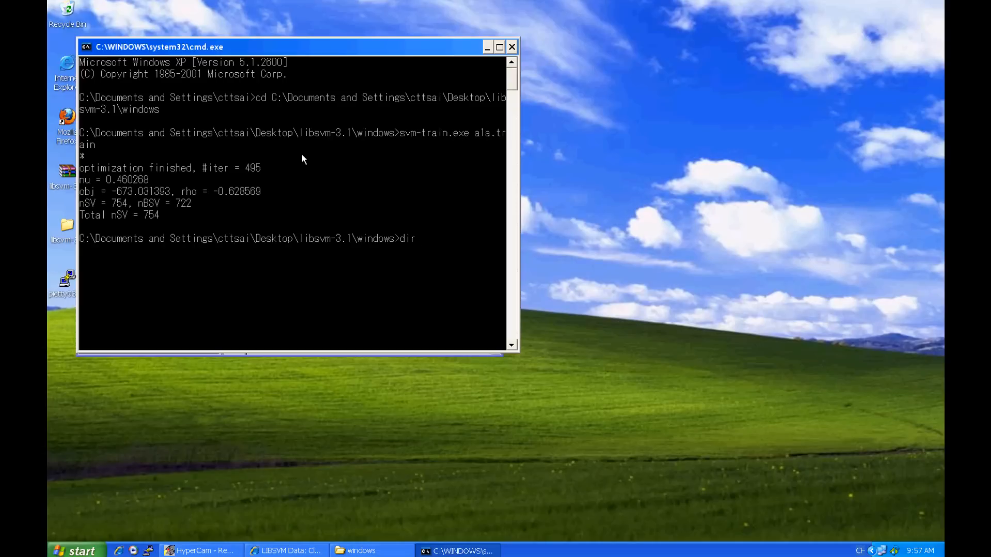
- Run dir, then svm-predict.exe on a1a.test with a1a.train.model, yielding 83.5864% accuracy
{"action": "key", "text": "Return"}
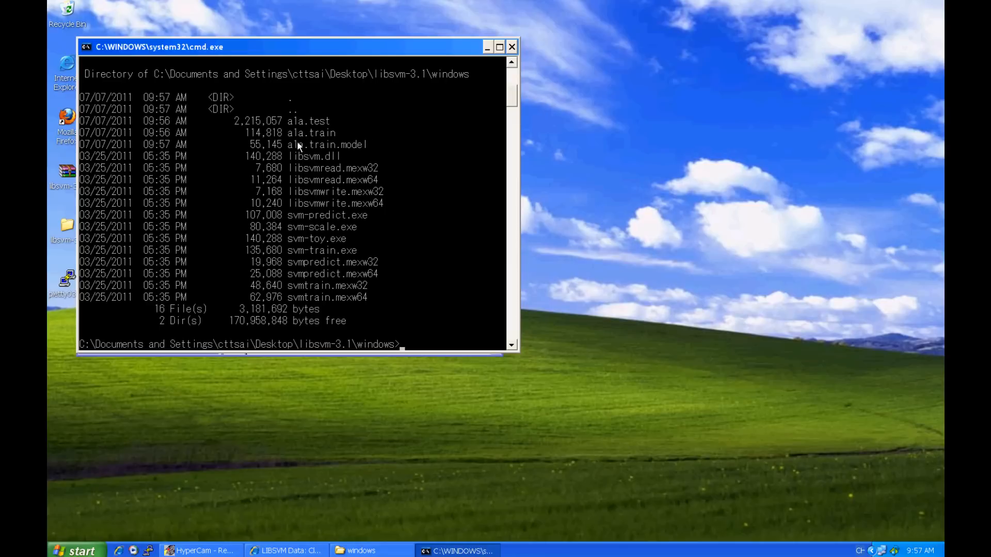
{"action": "type", "text": "svm"}
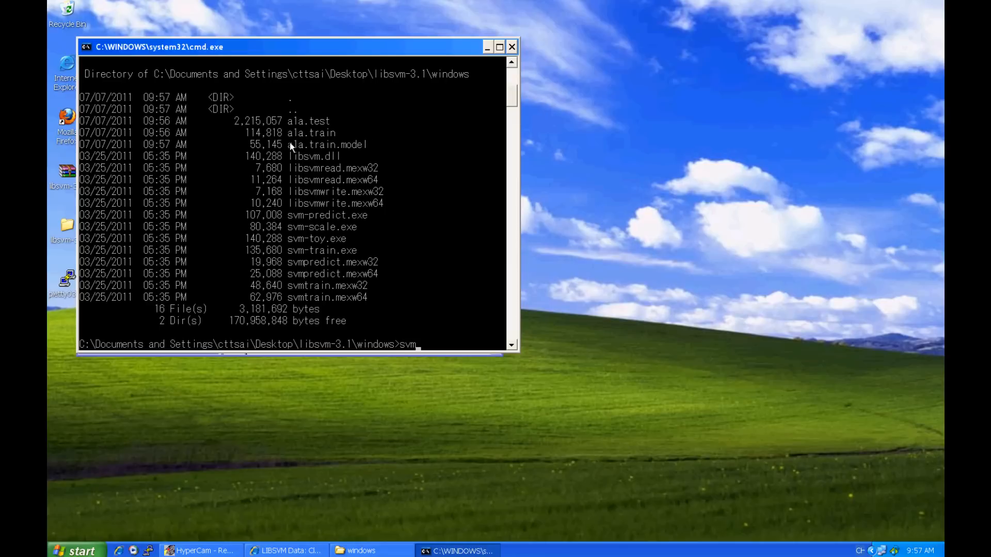
{"action": "type", "text": "-predict.exe"}
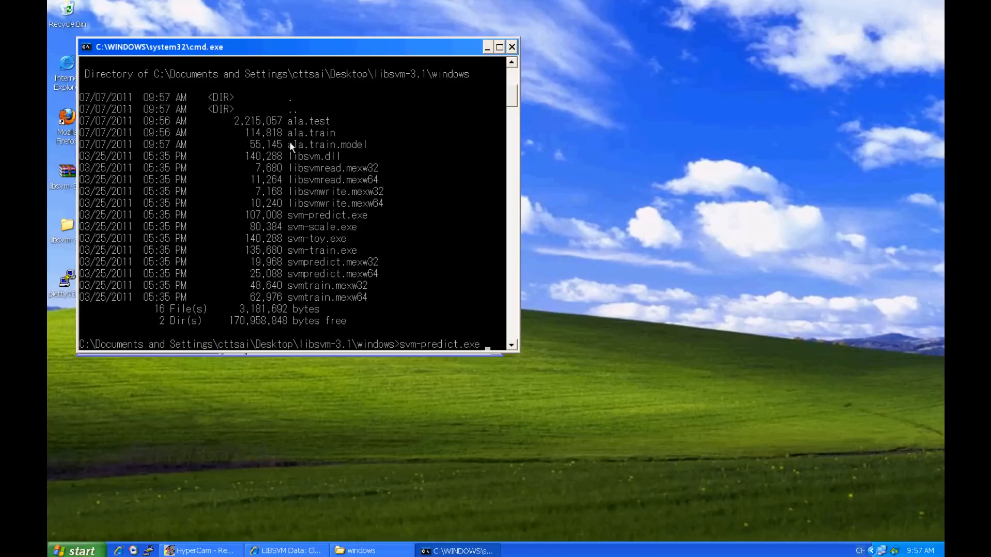
{"action": "type", "text": "ala.test"}
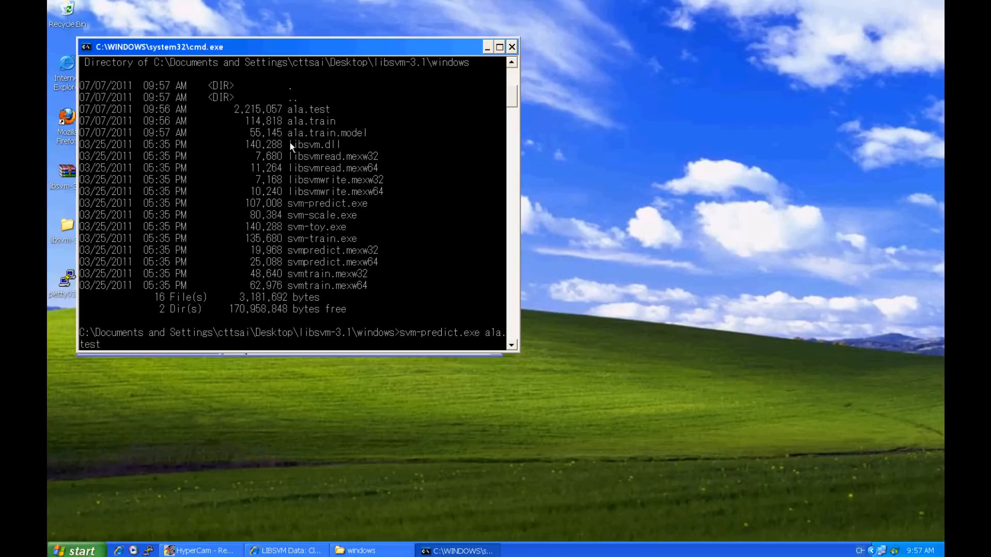
{"action": "type", "text": "ala.train.model ala.out"}
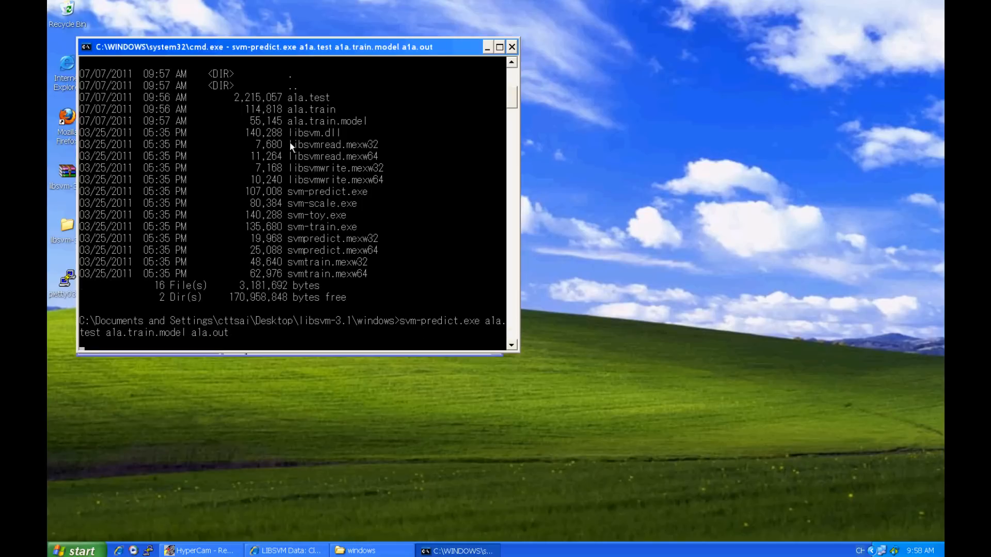
{"action": "key", "text": "enter"}
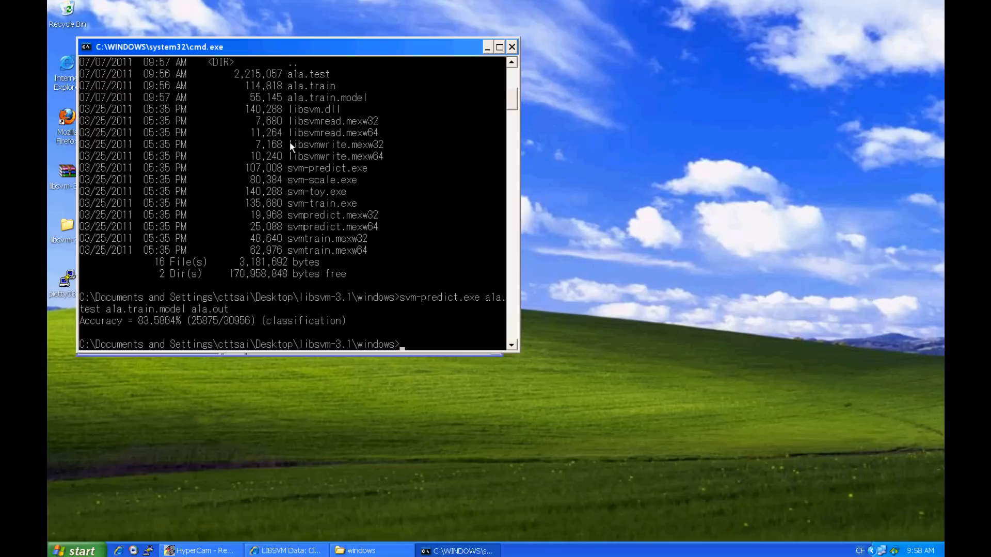